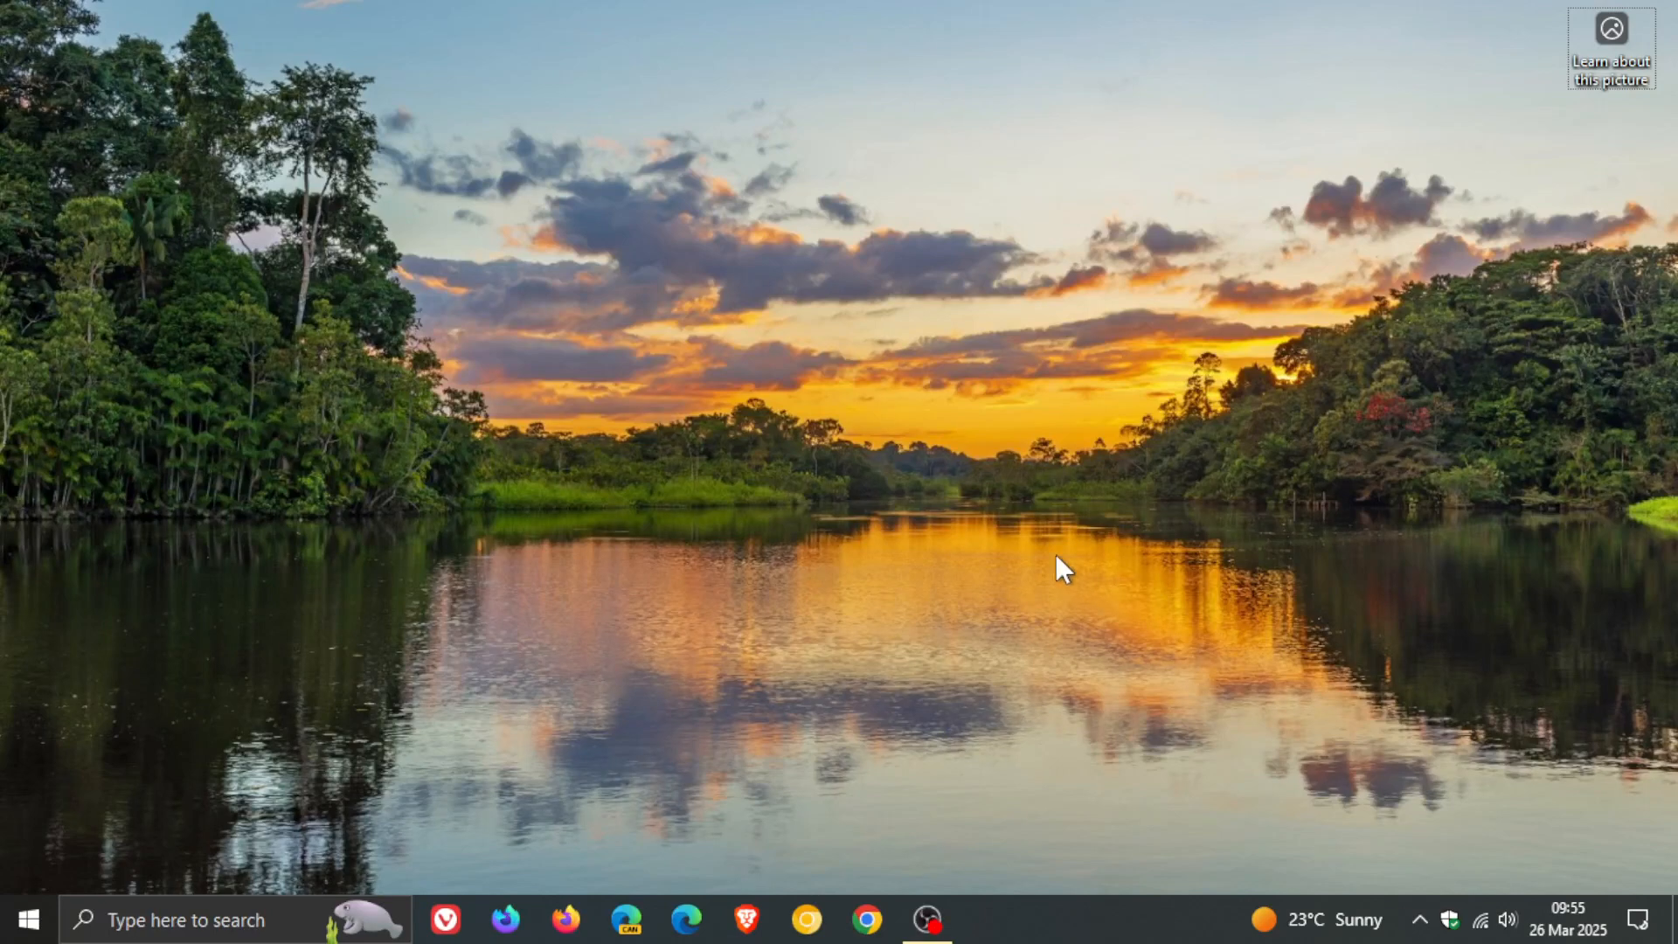
# Open Windows Settings from the Start menu
pyautogui.click(23, 919)
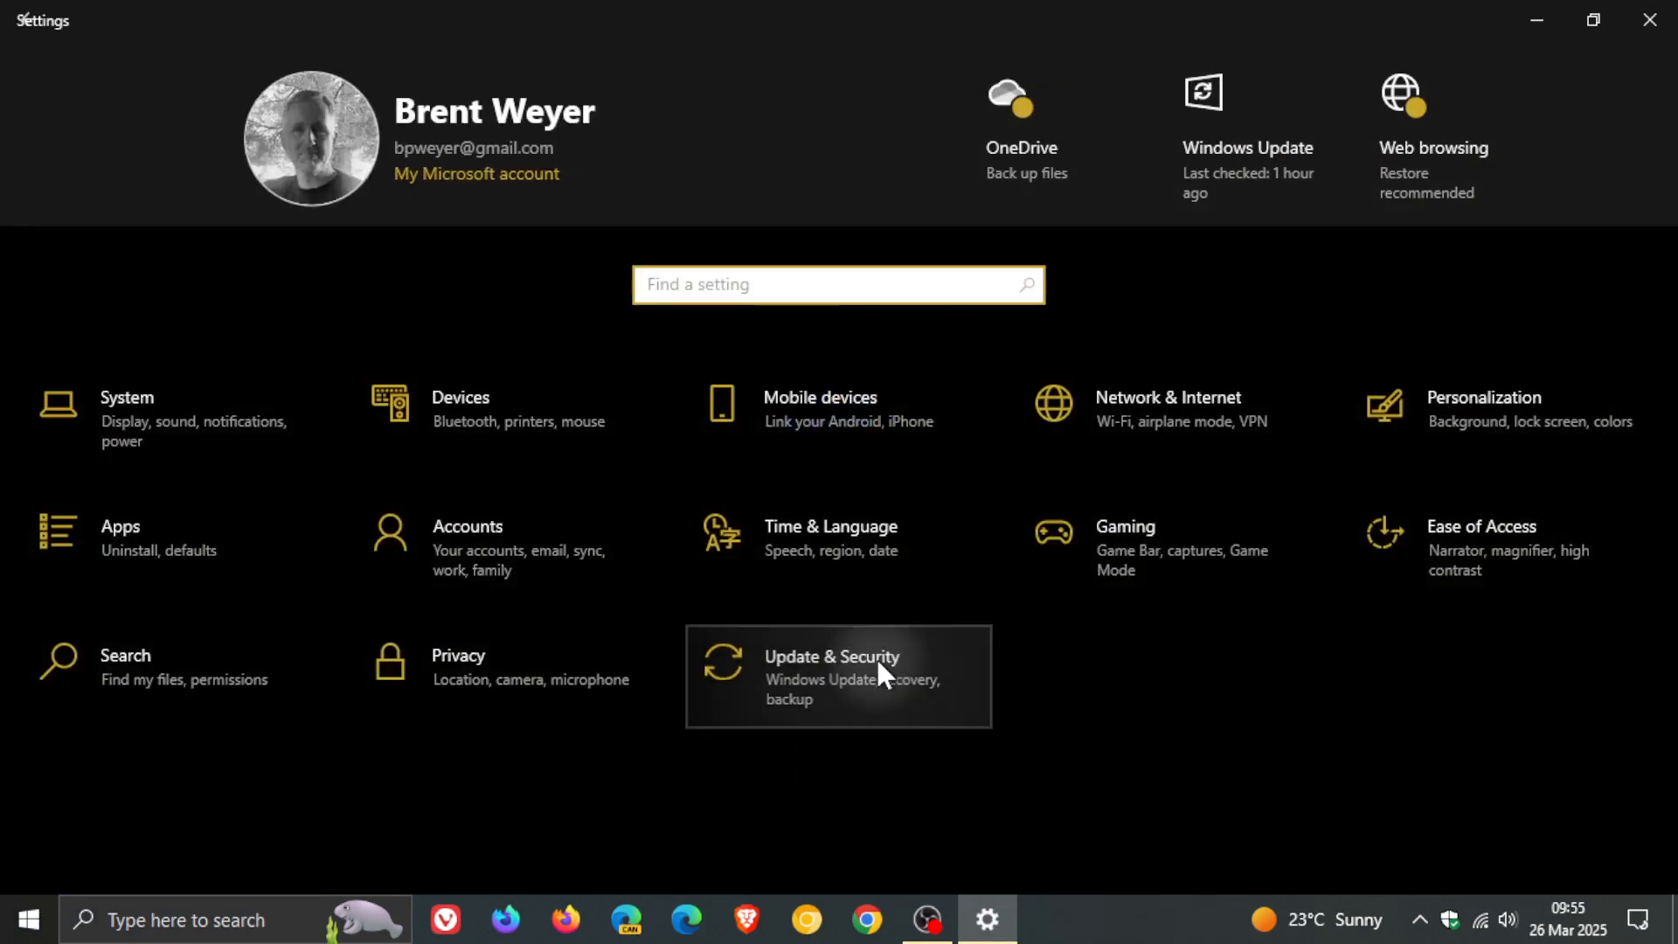
# Go to Update & Security, where Windows Update reports the PC is up to date
pyautogui.click(832, 677)
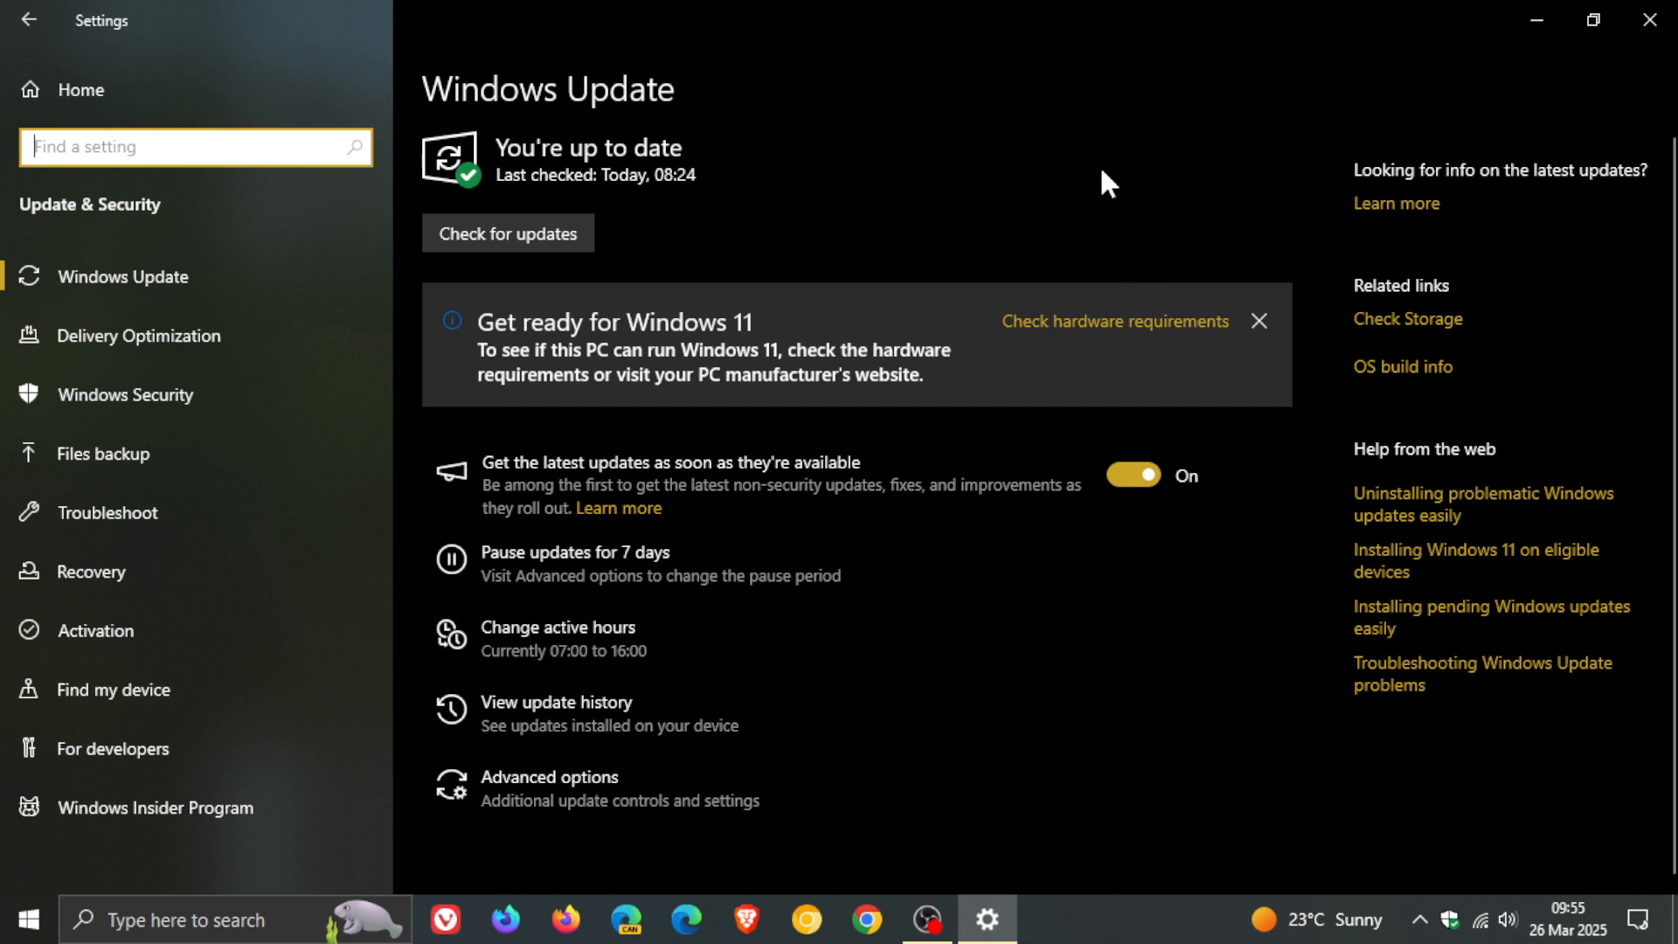
pyautogui.moveTo(1556, 870)
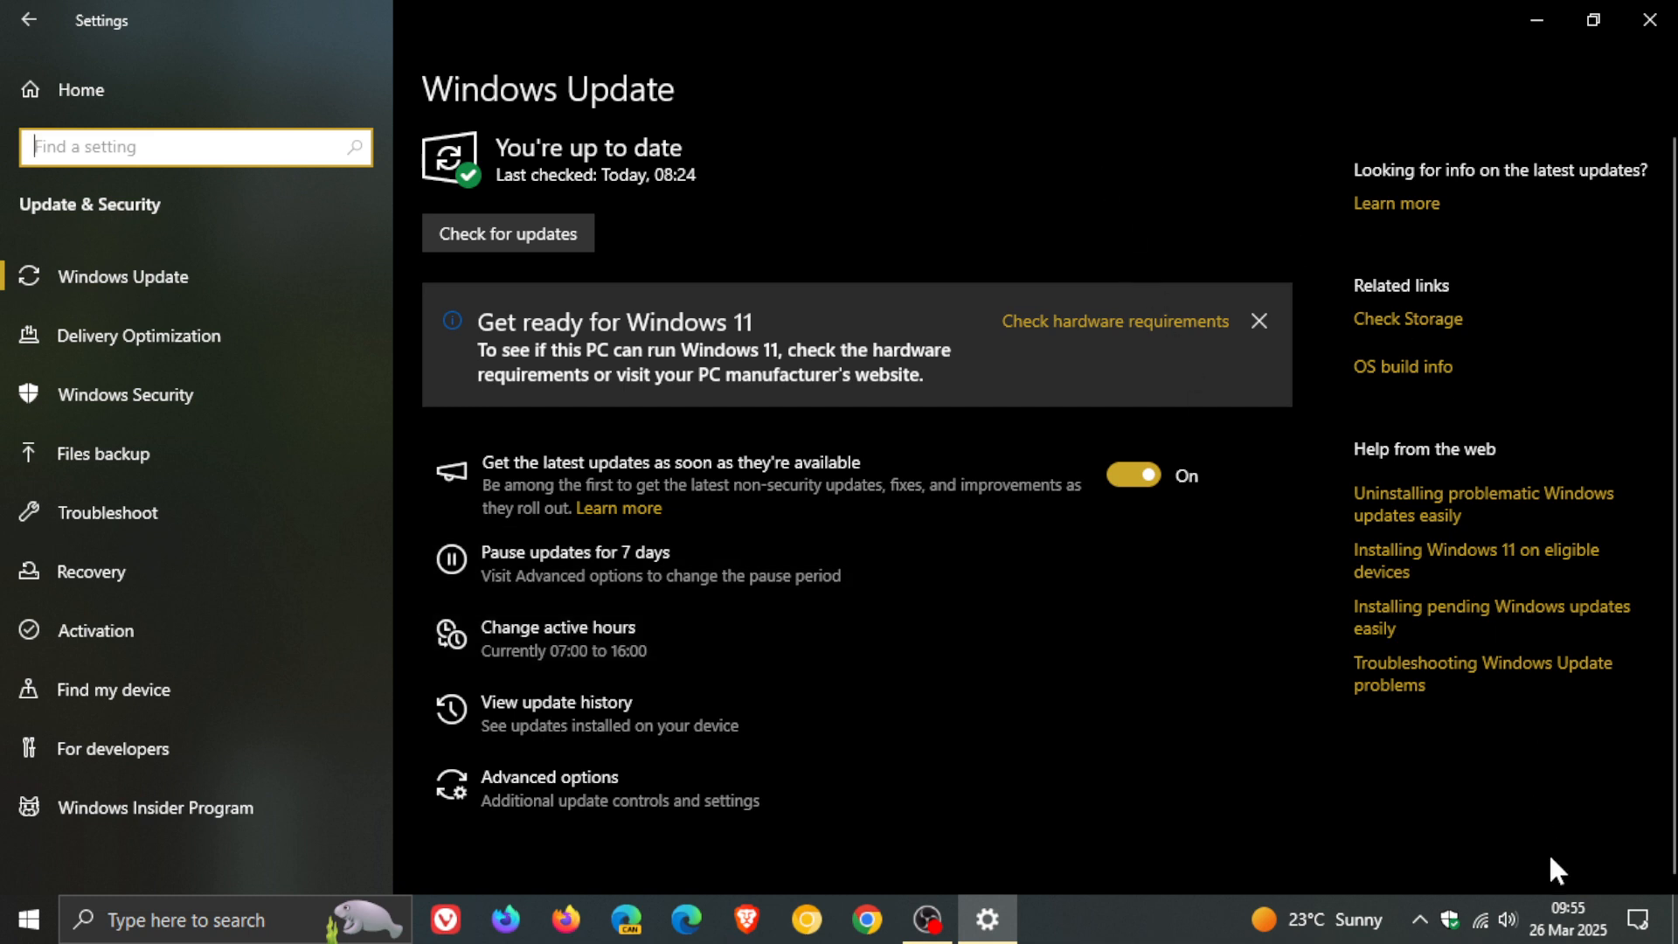
pyautogui.moveTo(1102, 117)
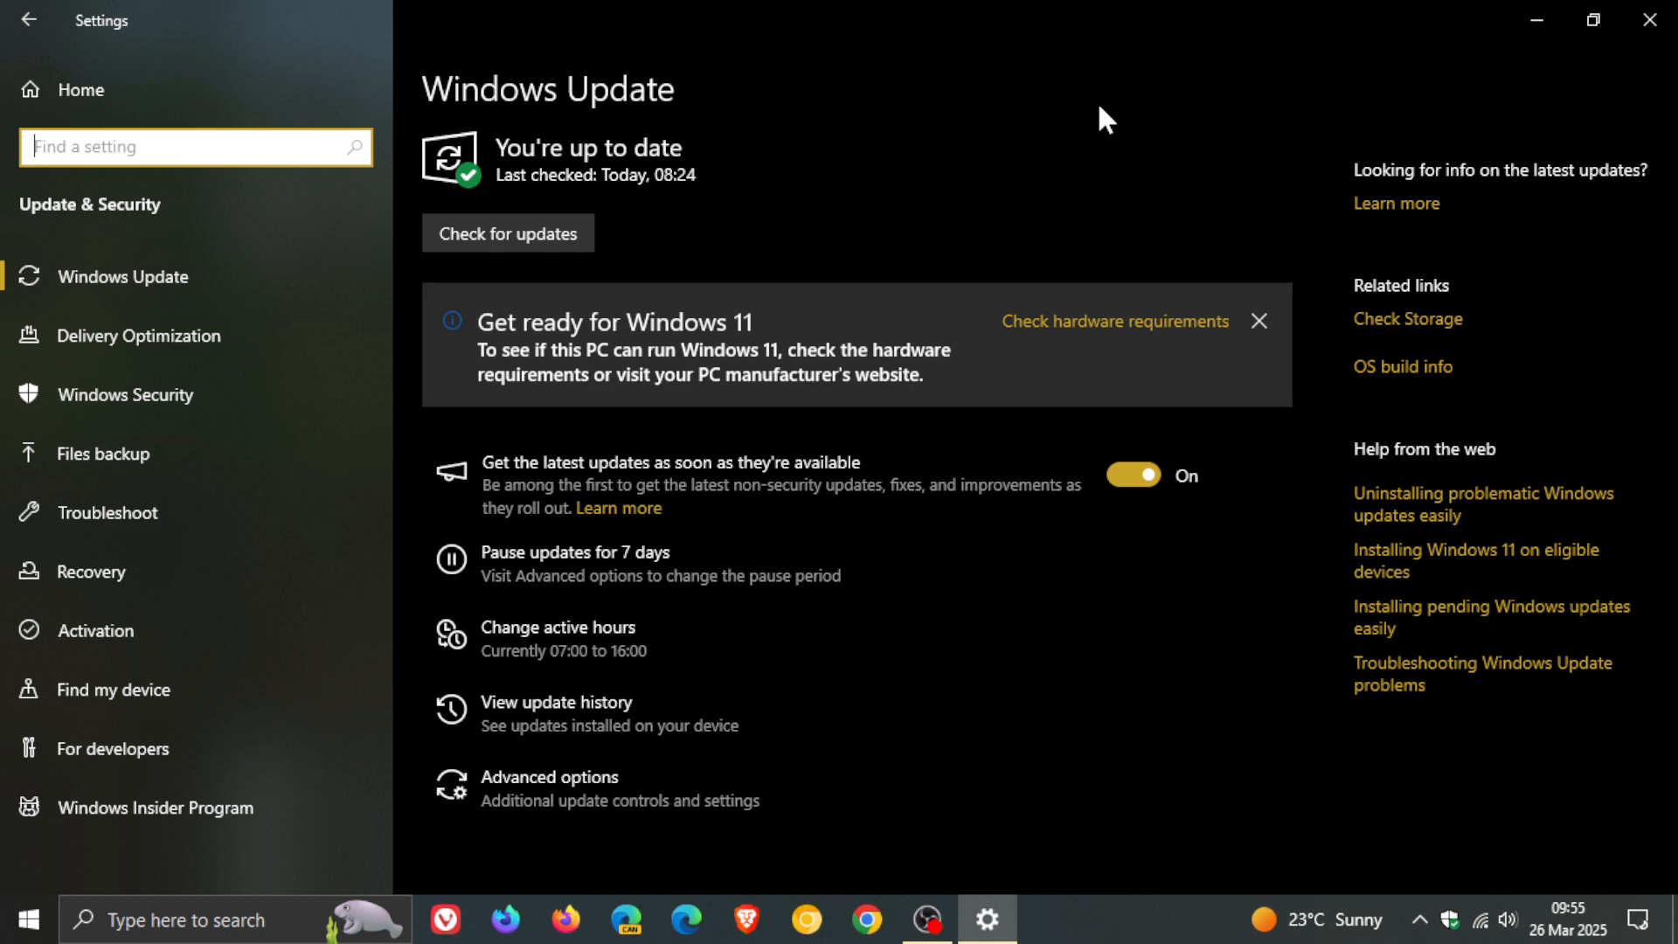
pyautogui.moveTo(1043, 203)
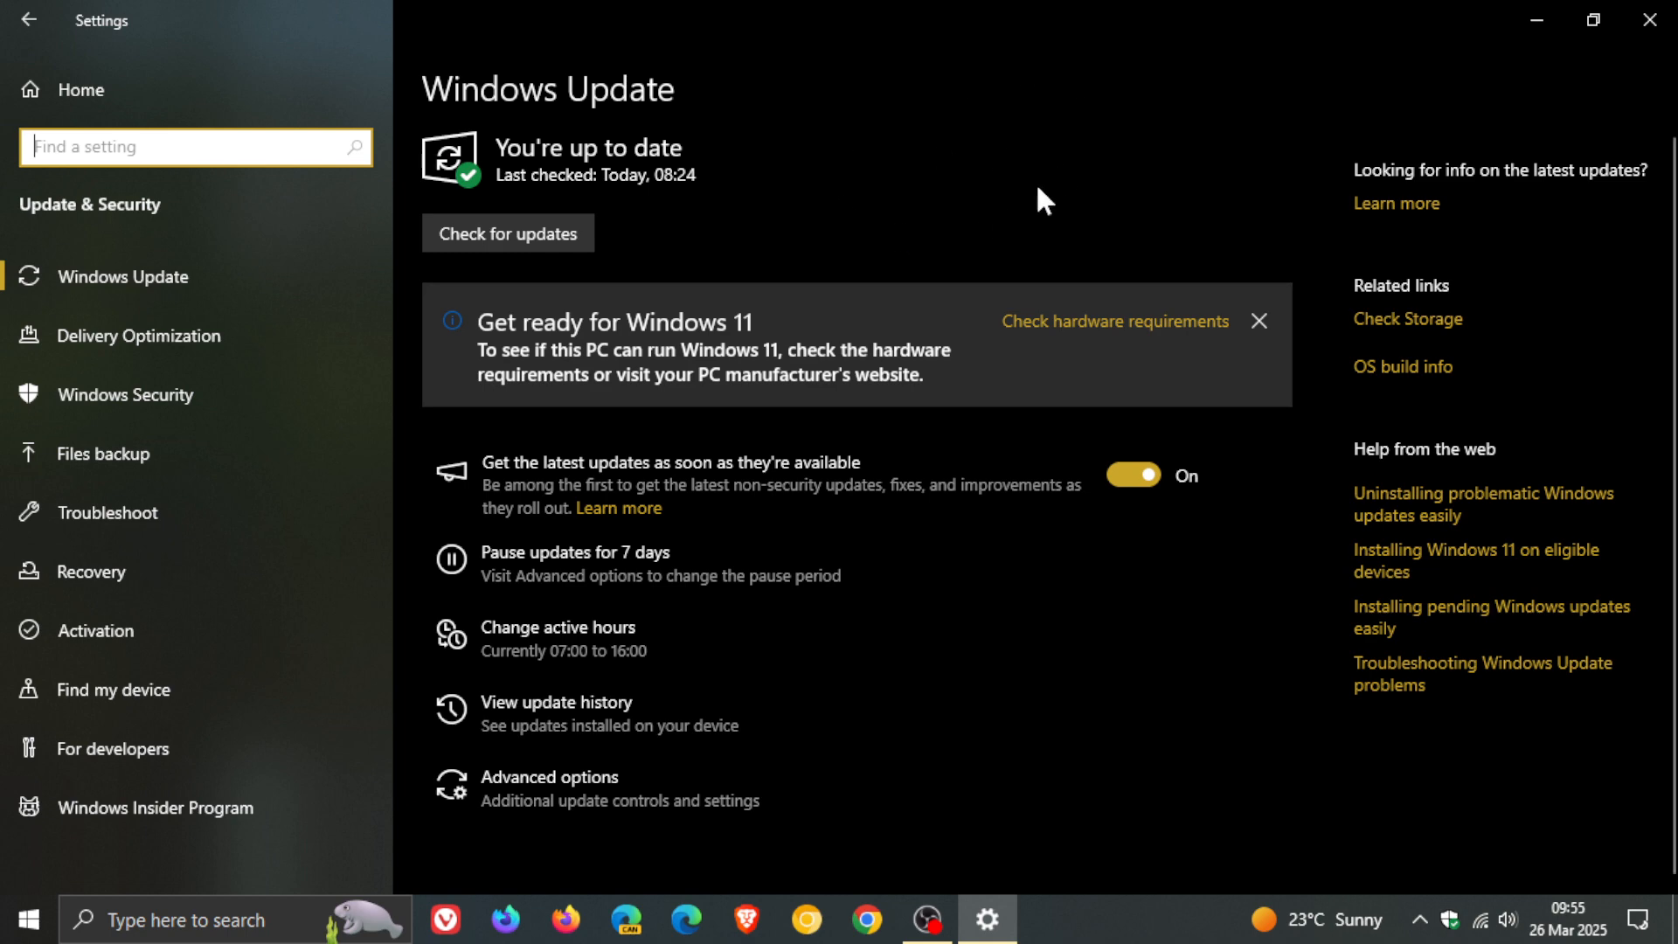
pyautogui.moveTo(1040, 610)
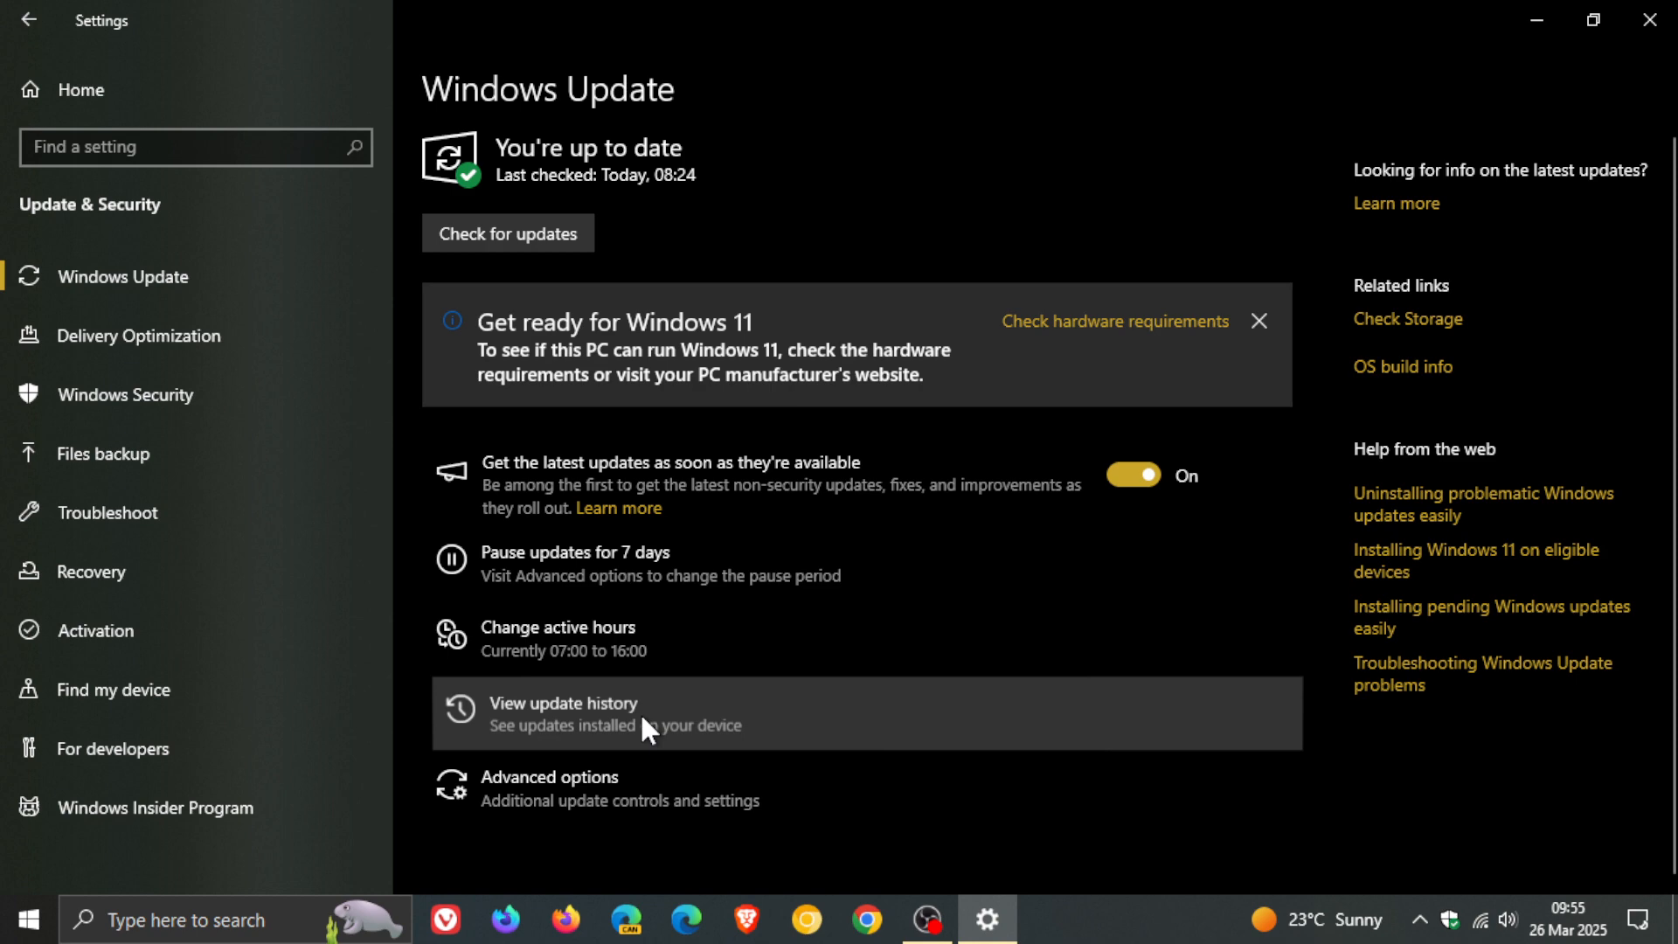
# View the update history down to the Quality Updates installed on 26 Mar 2025
pyautogui.click(564, 702)
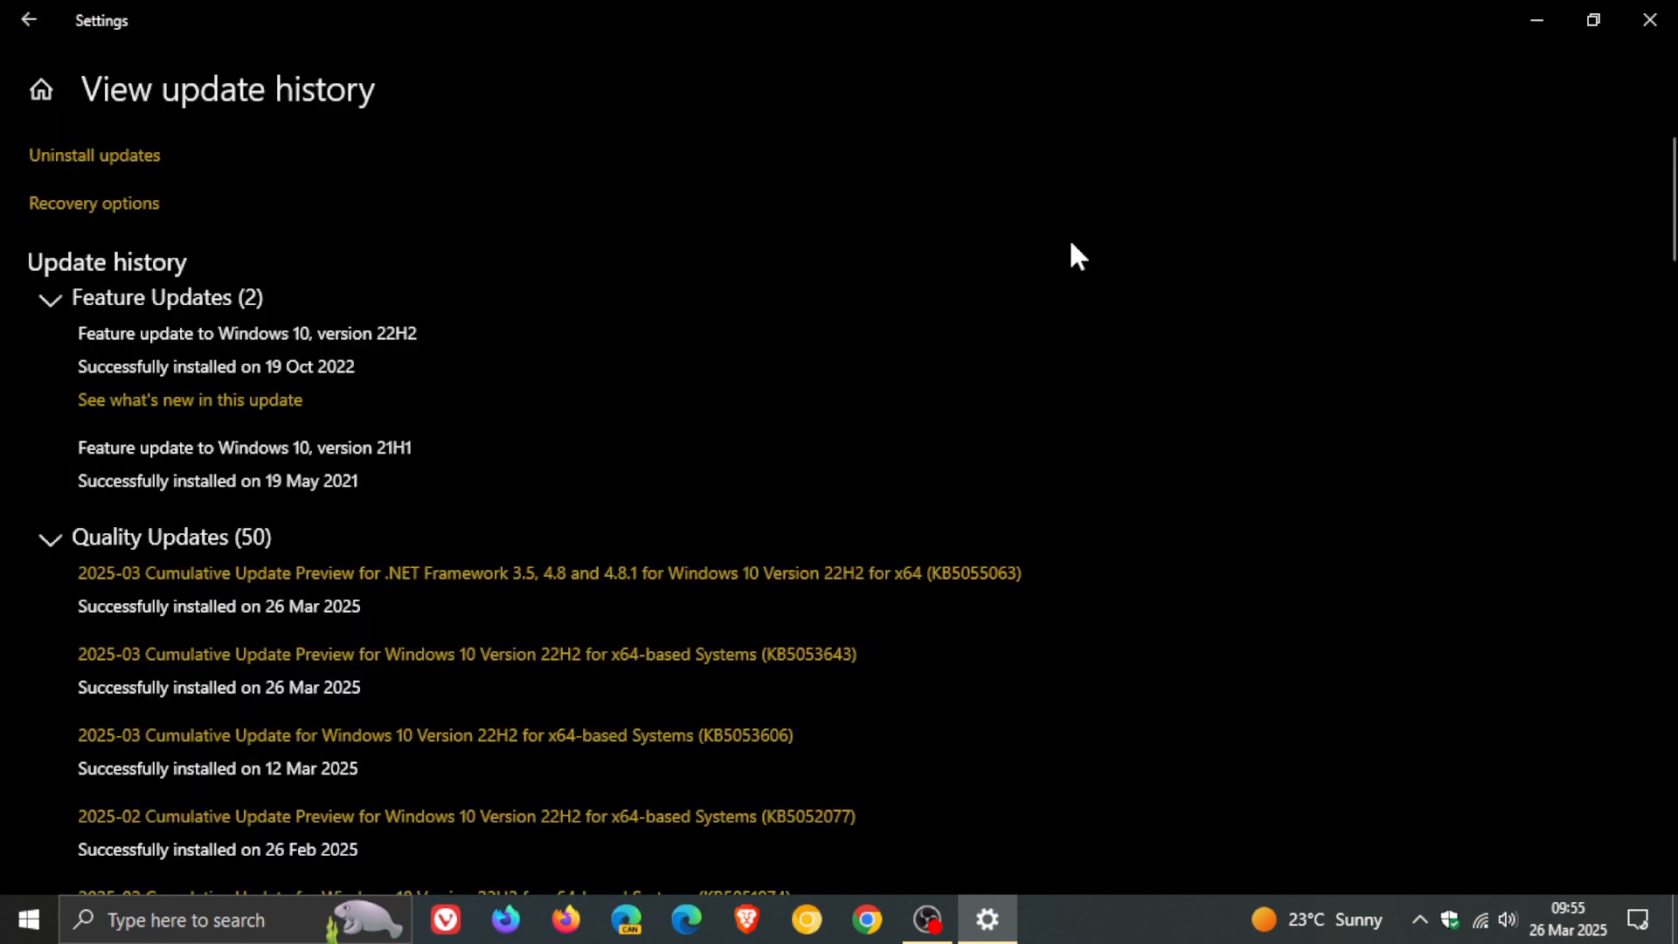
pyautogui.moveTo(1028, 232)
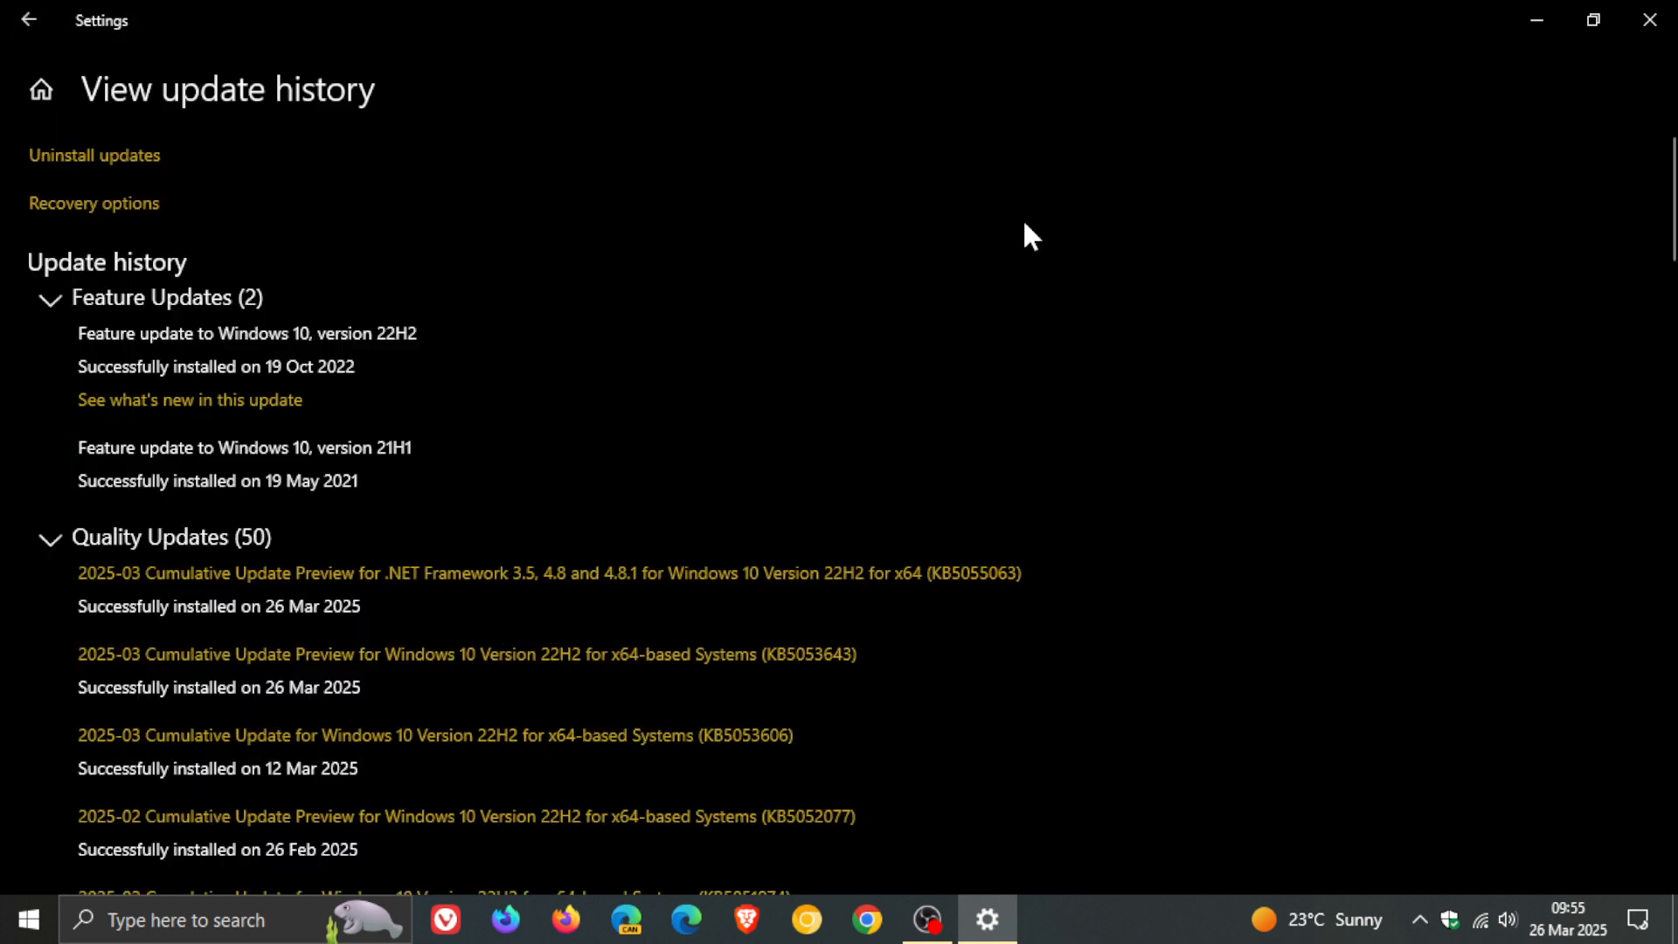
pyautogui.scroll(-3)
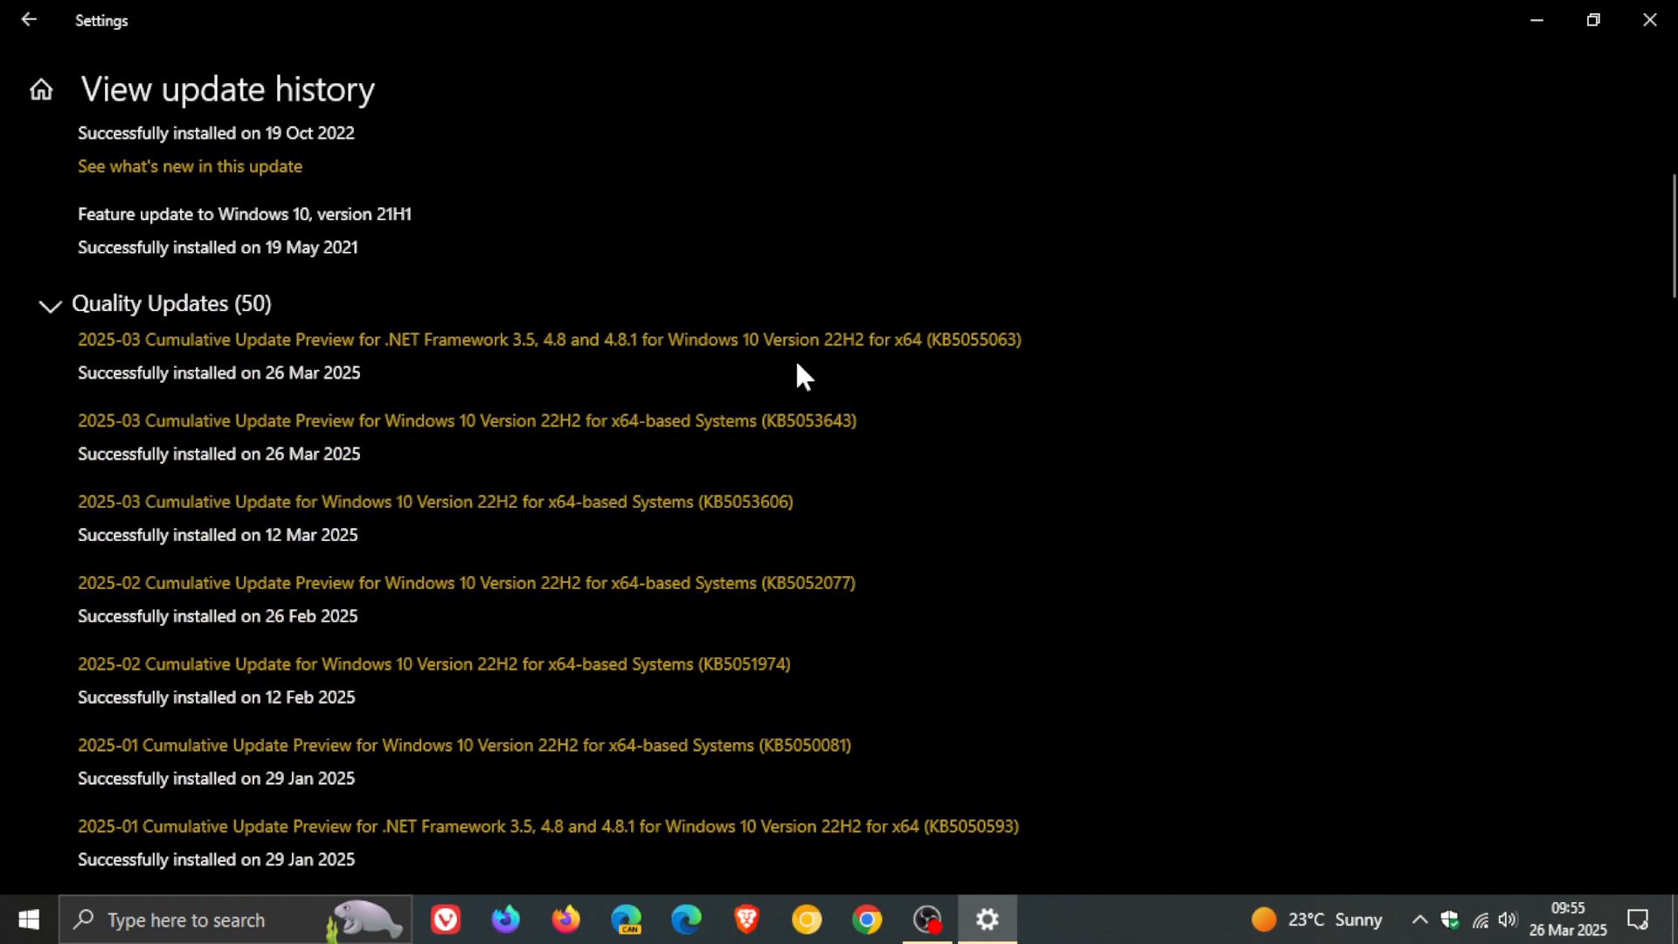
pyautogui.moveTo(816, 458)
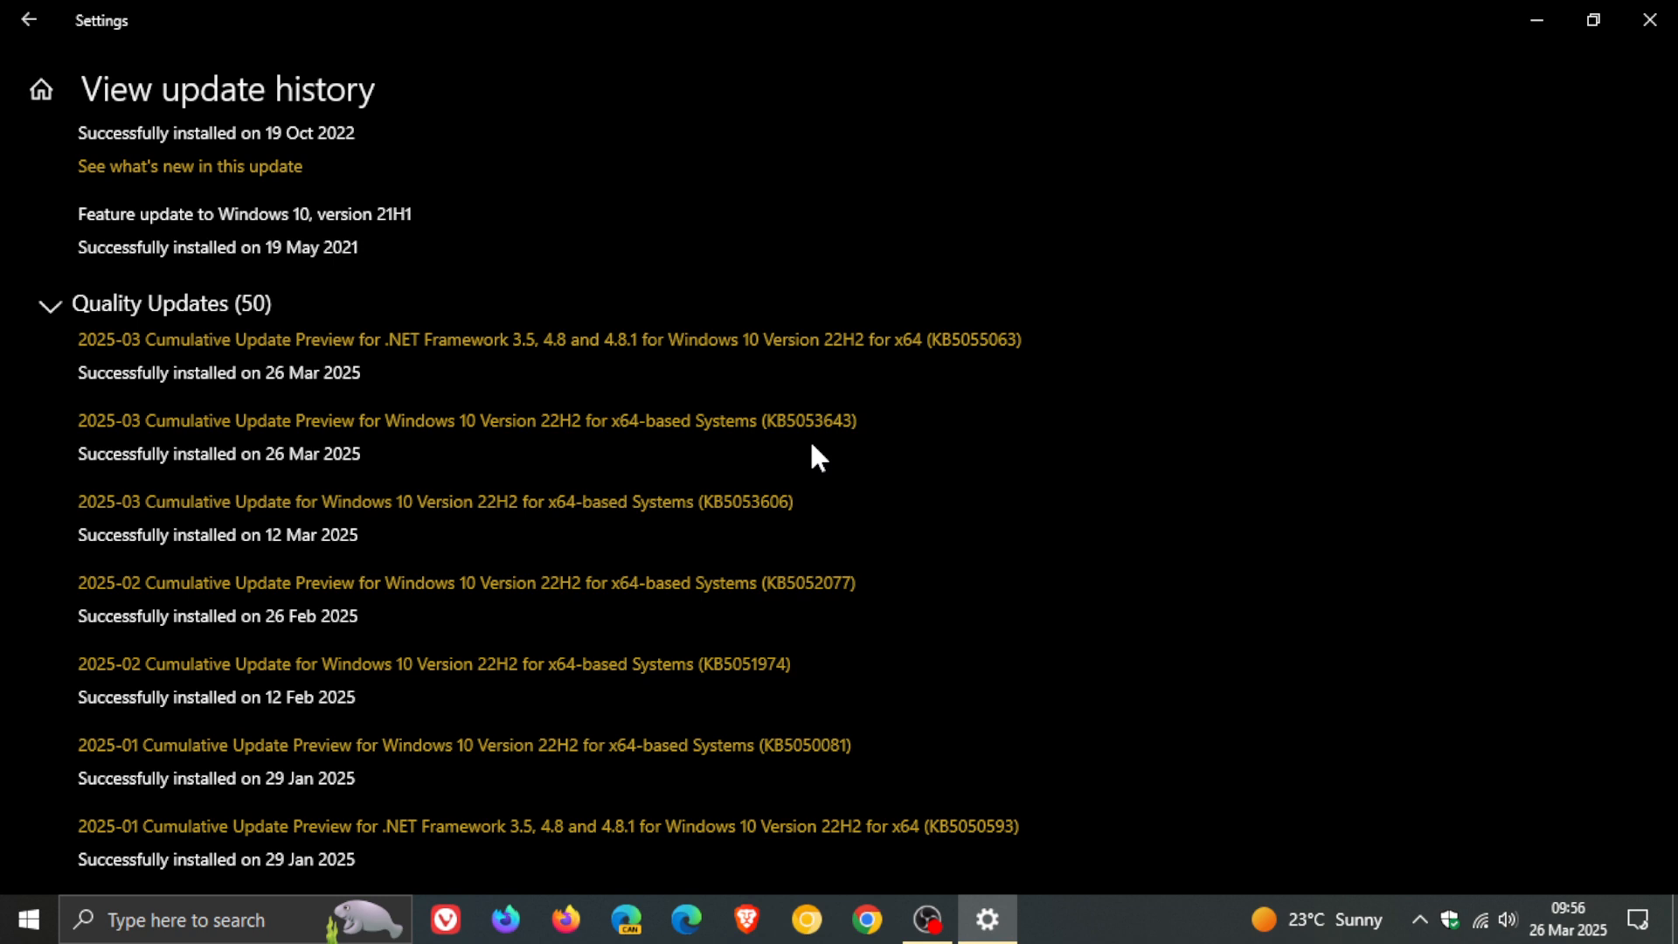
pyautogui.moveTo(909, 439)
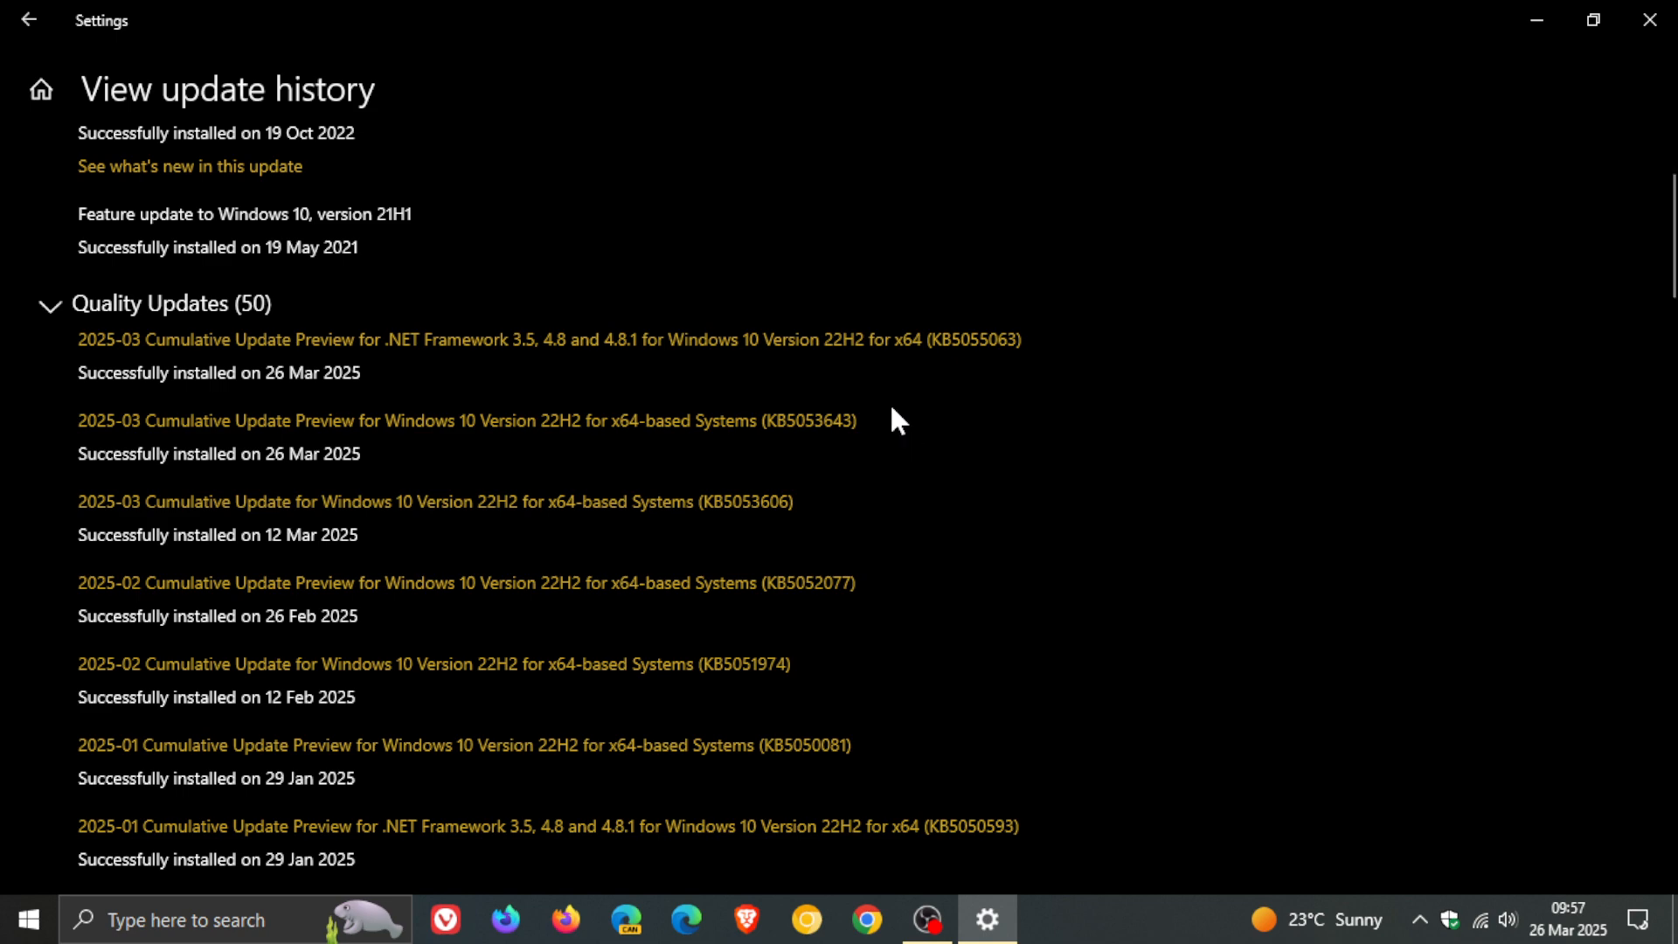
pyautogui.click(26, 920)
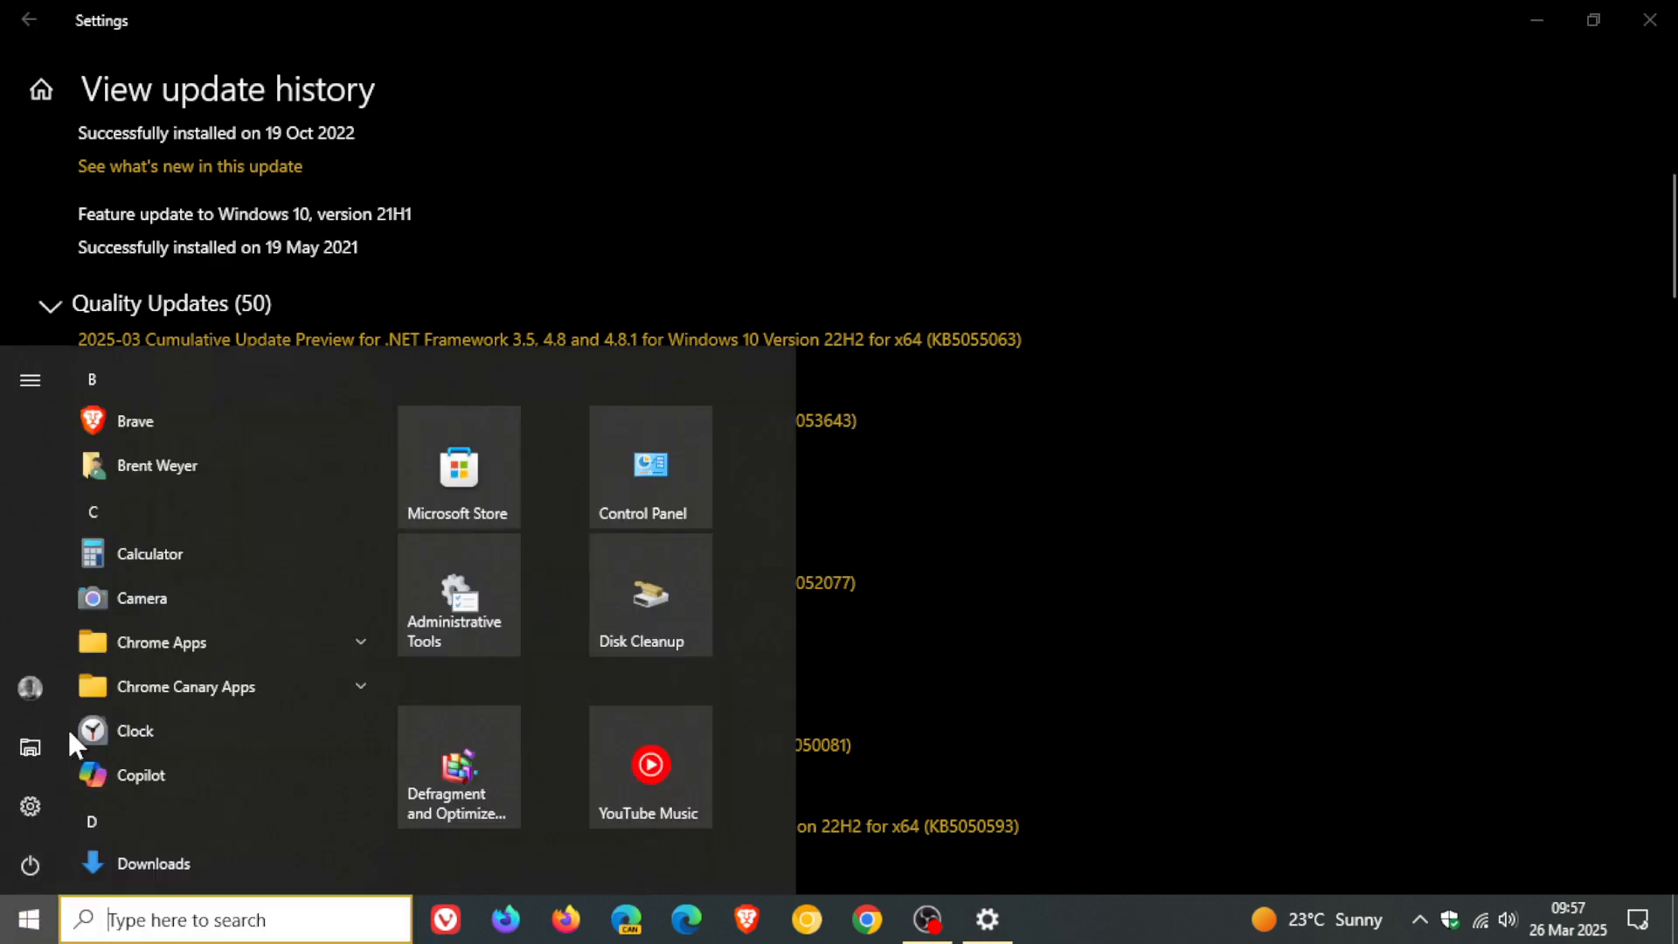
pyautogui.click(1047, 920)
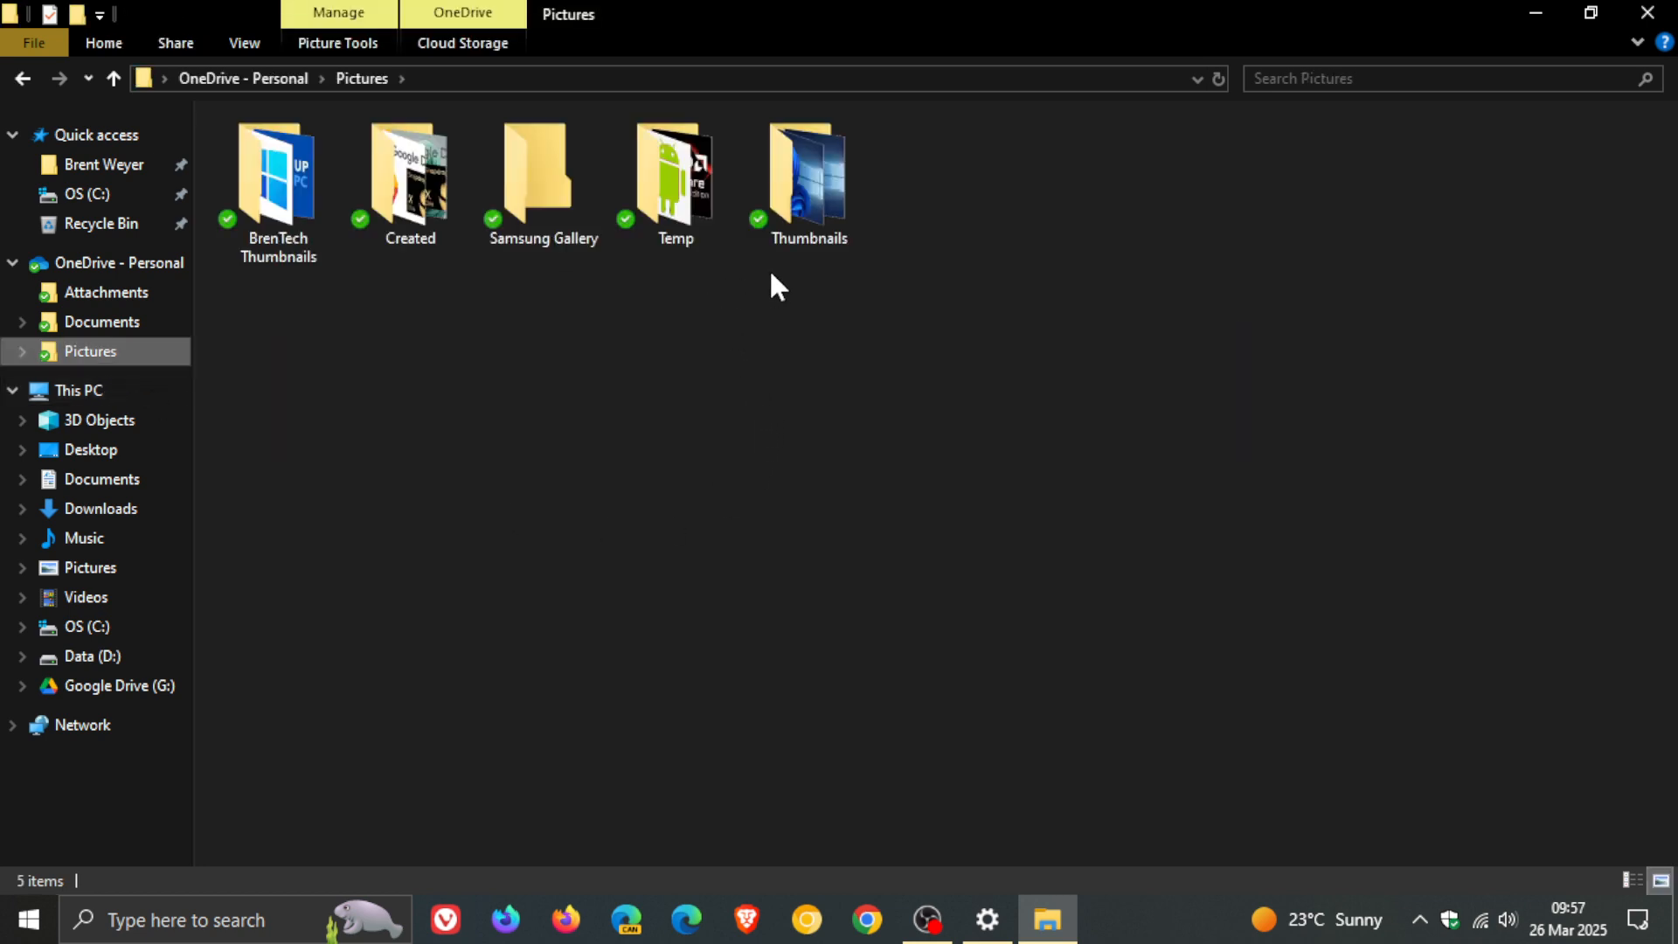
pyautogui.doubleClick(808, 182)
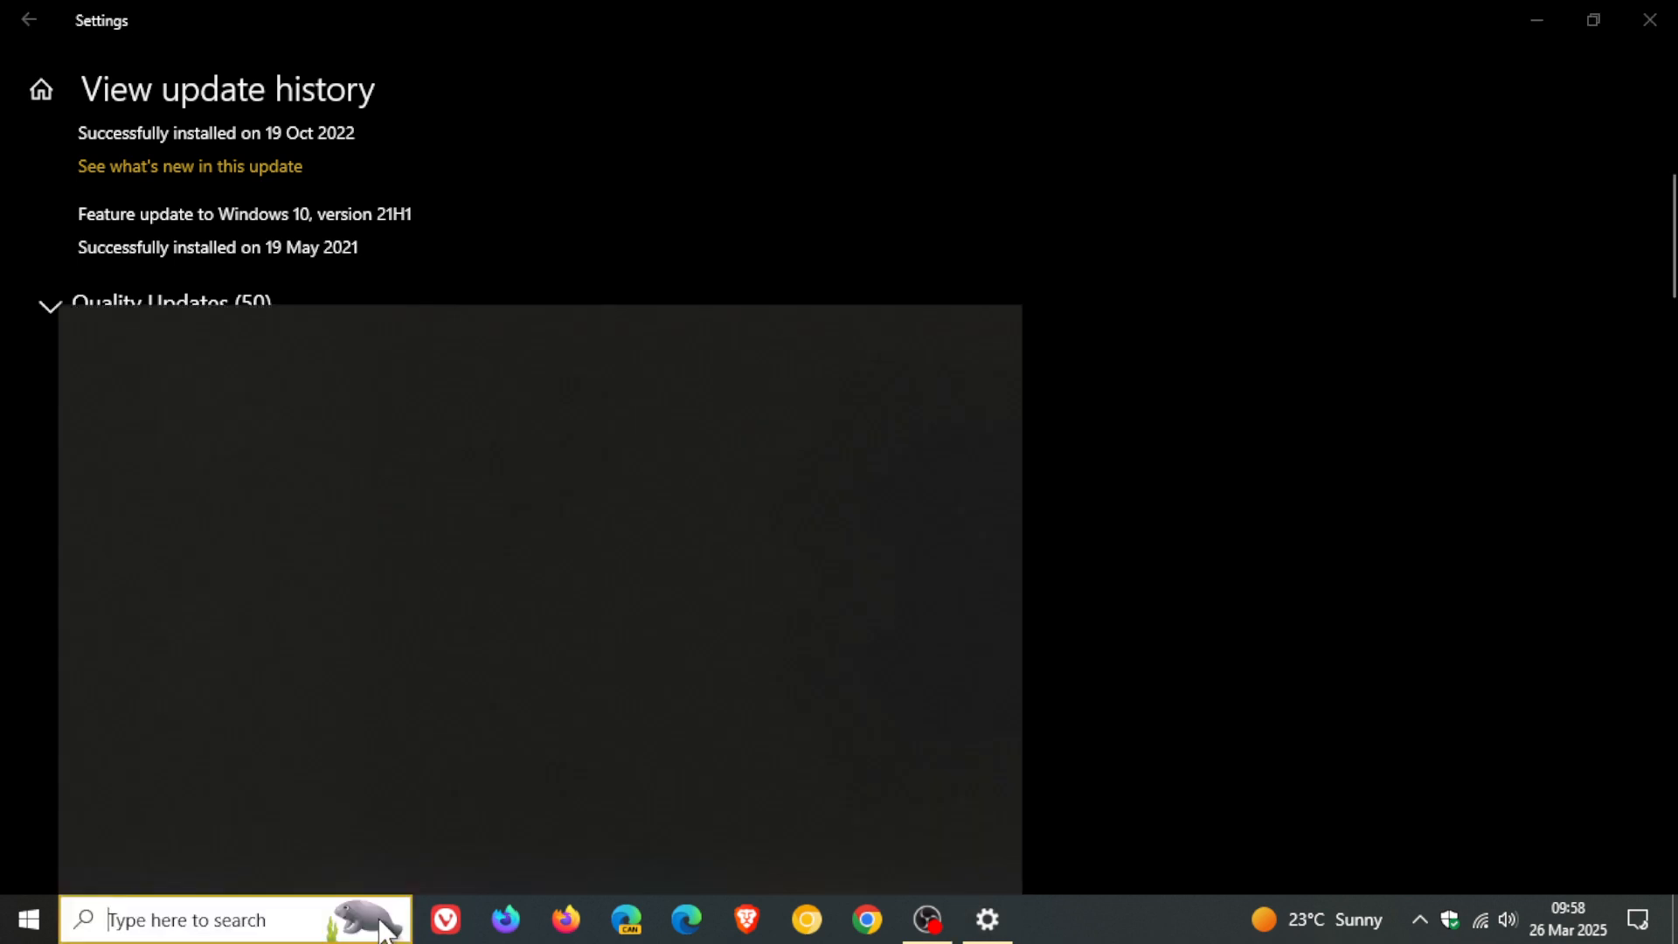
# Bring up the Windows search panel from the taskbar
pyautogui.click(182, 918)
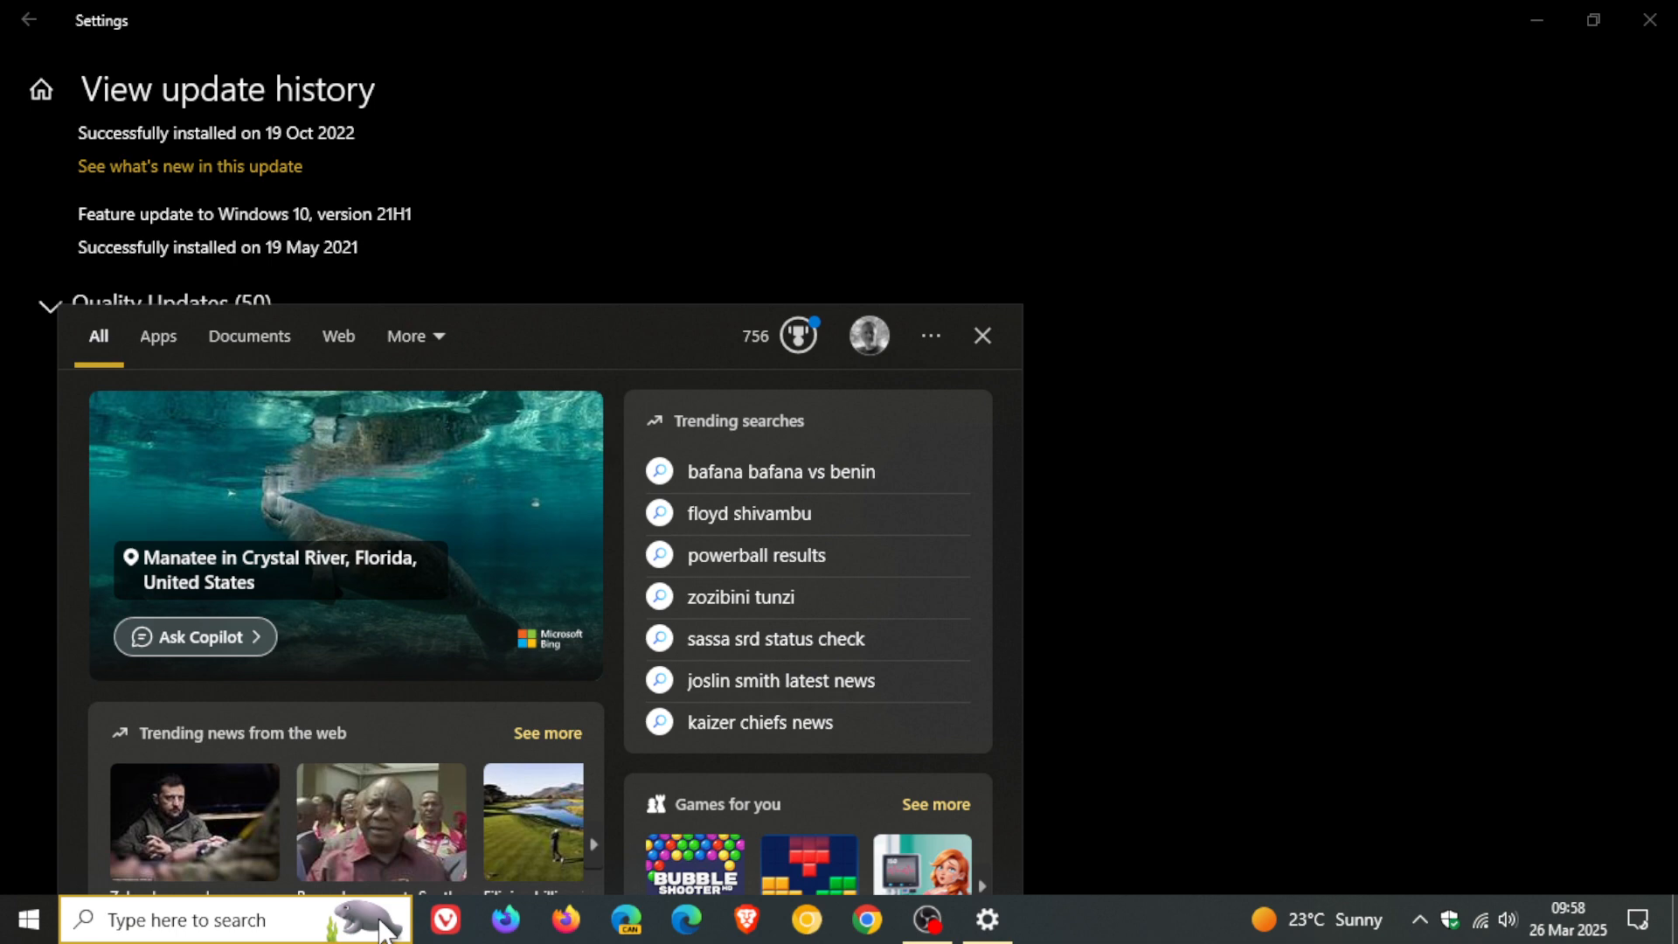
pyautogui.moveTo(1327, 408)
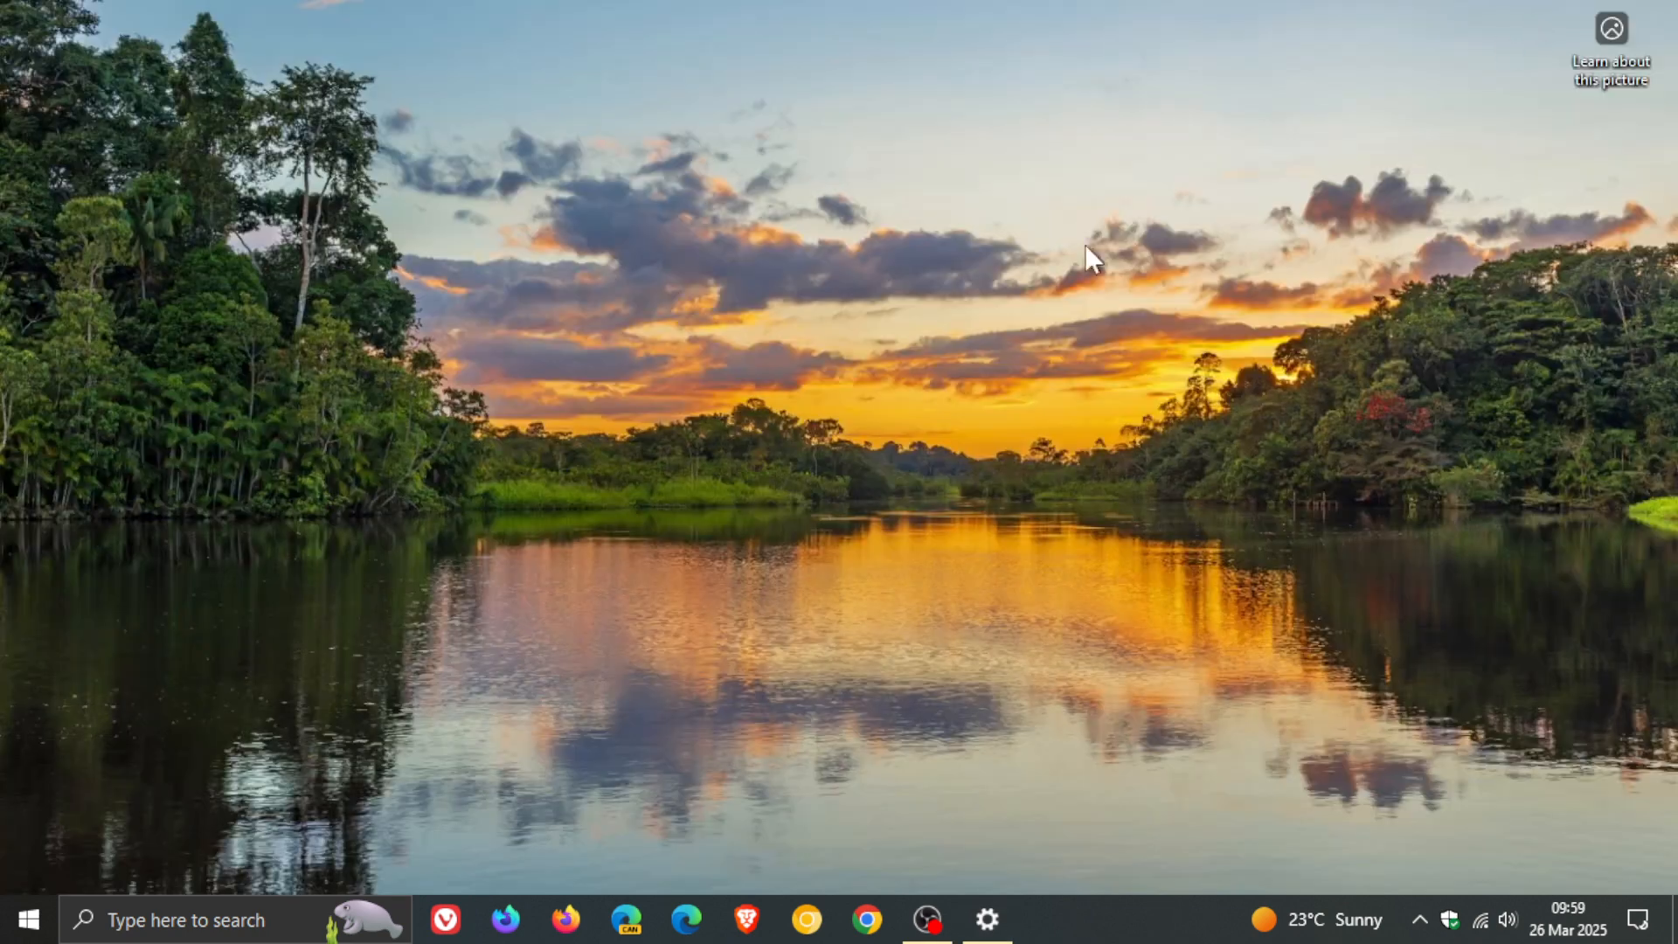
# Run winver.exe from Windows Search to show the About Windows dialog
pyautogui.click(187, 919)
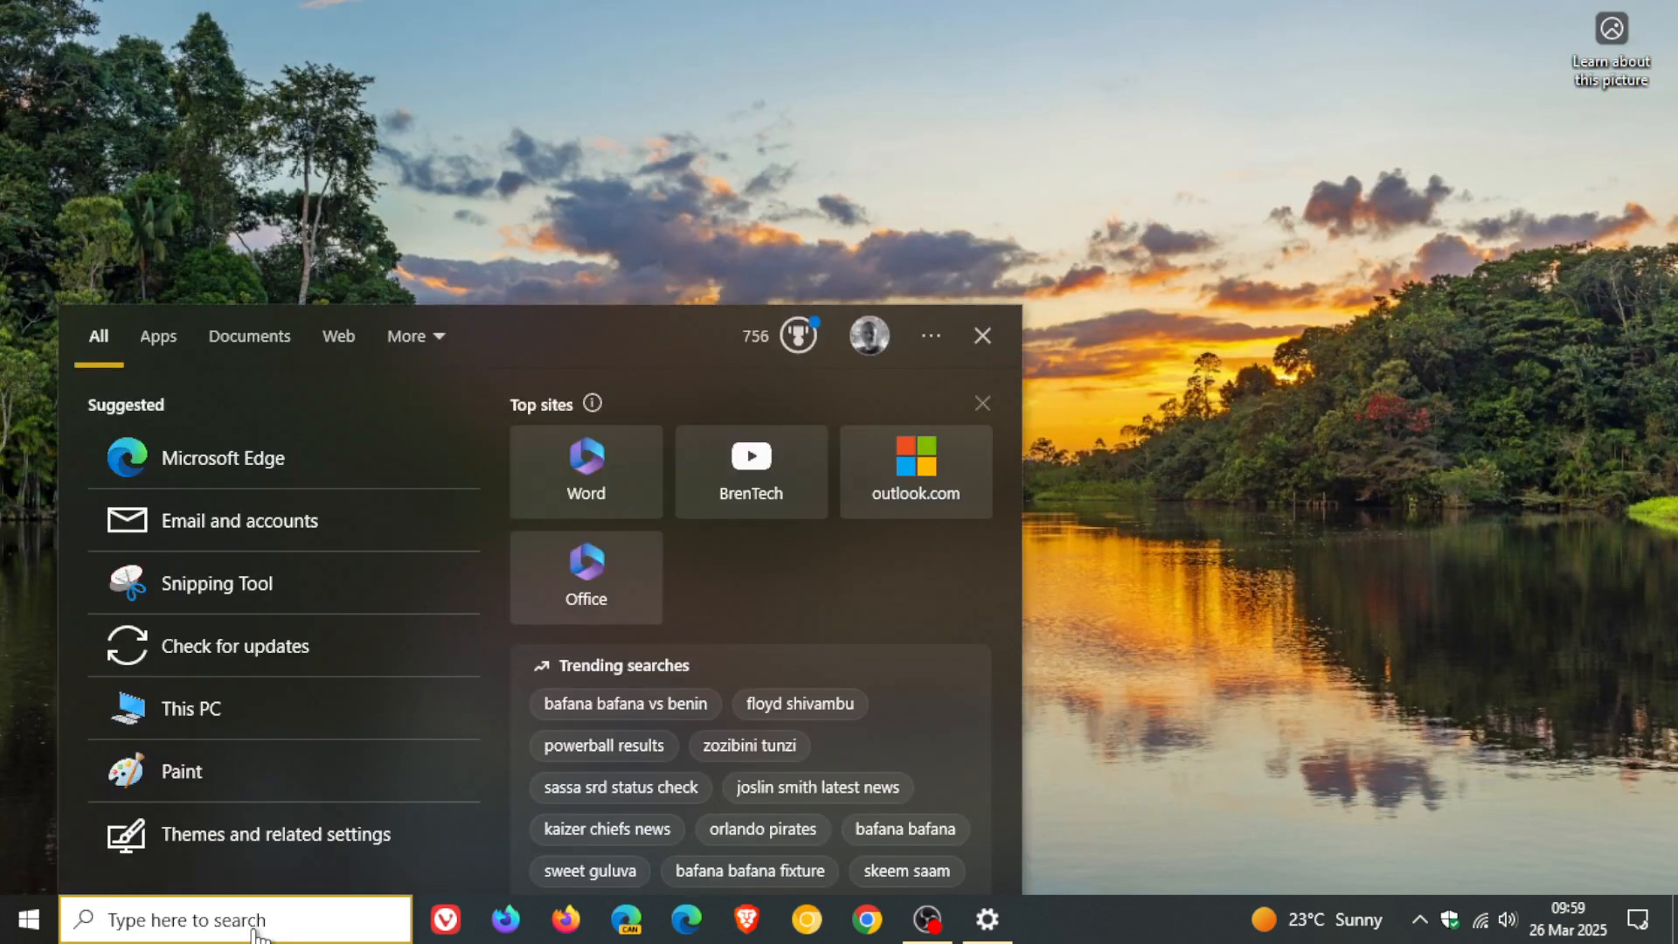
pyautogui.write('winver.exe')
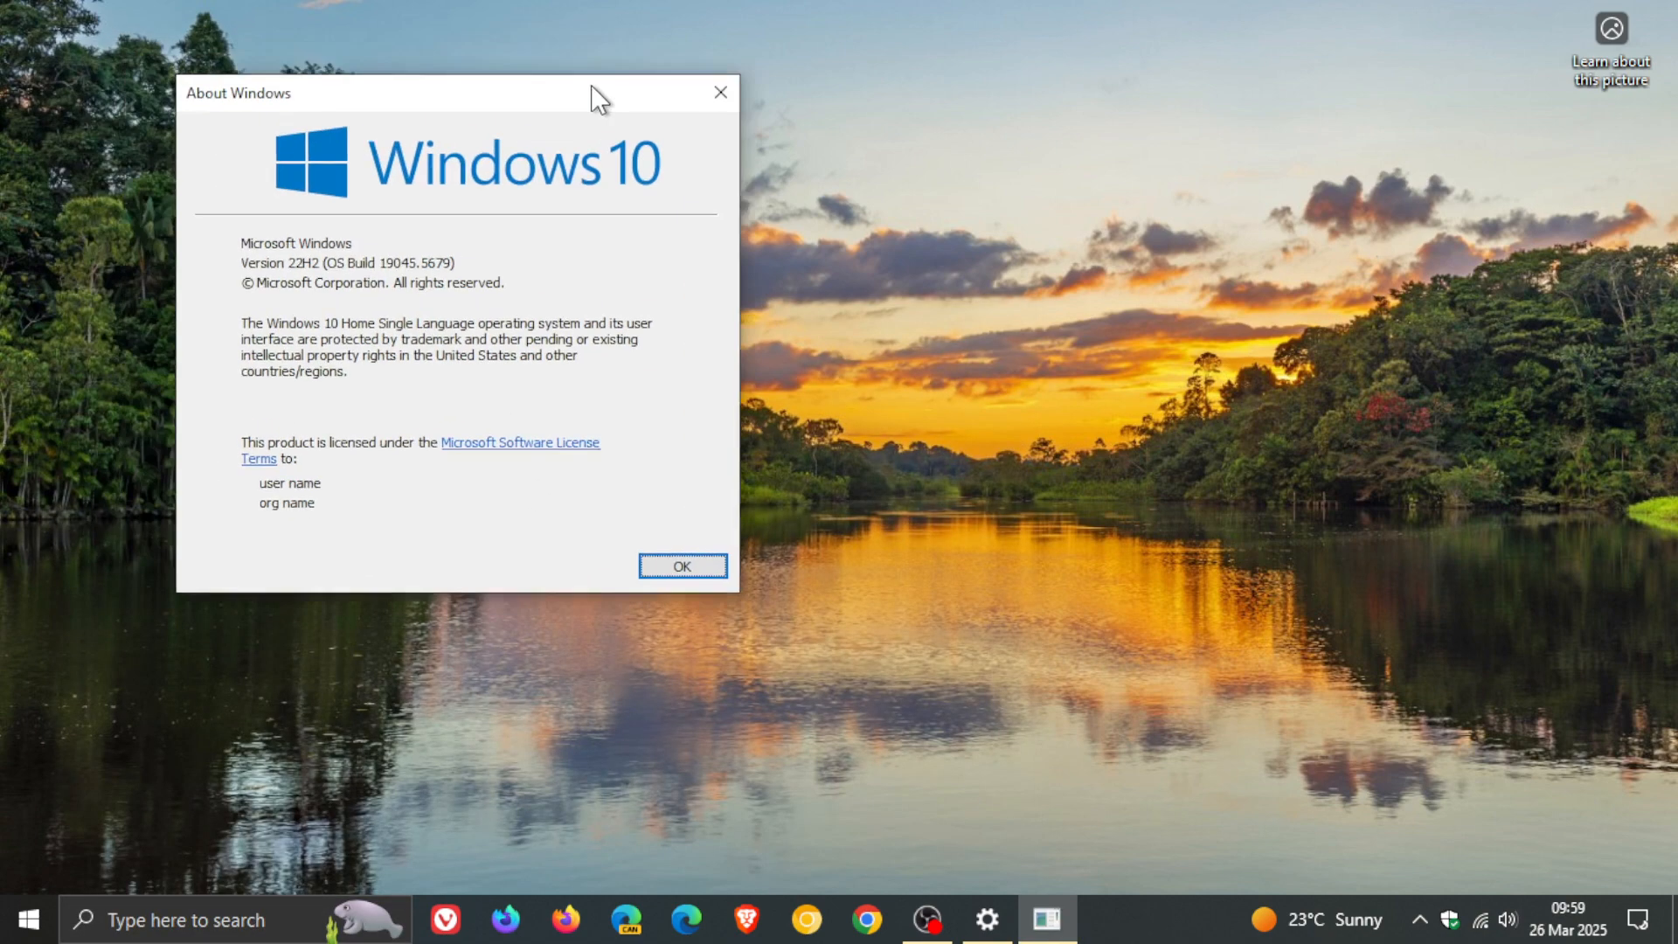
# Read version 22H2, OS Build 19045.5679 in About Windows, then dismiss it with OK
pyautogui.moveTo(597, 92); pyautogui.dragTo(1025, 117)
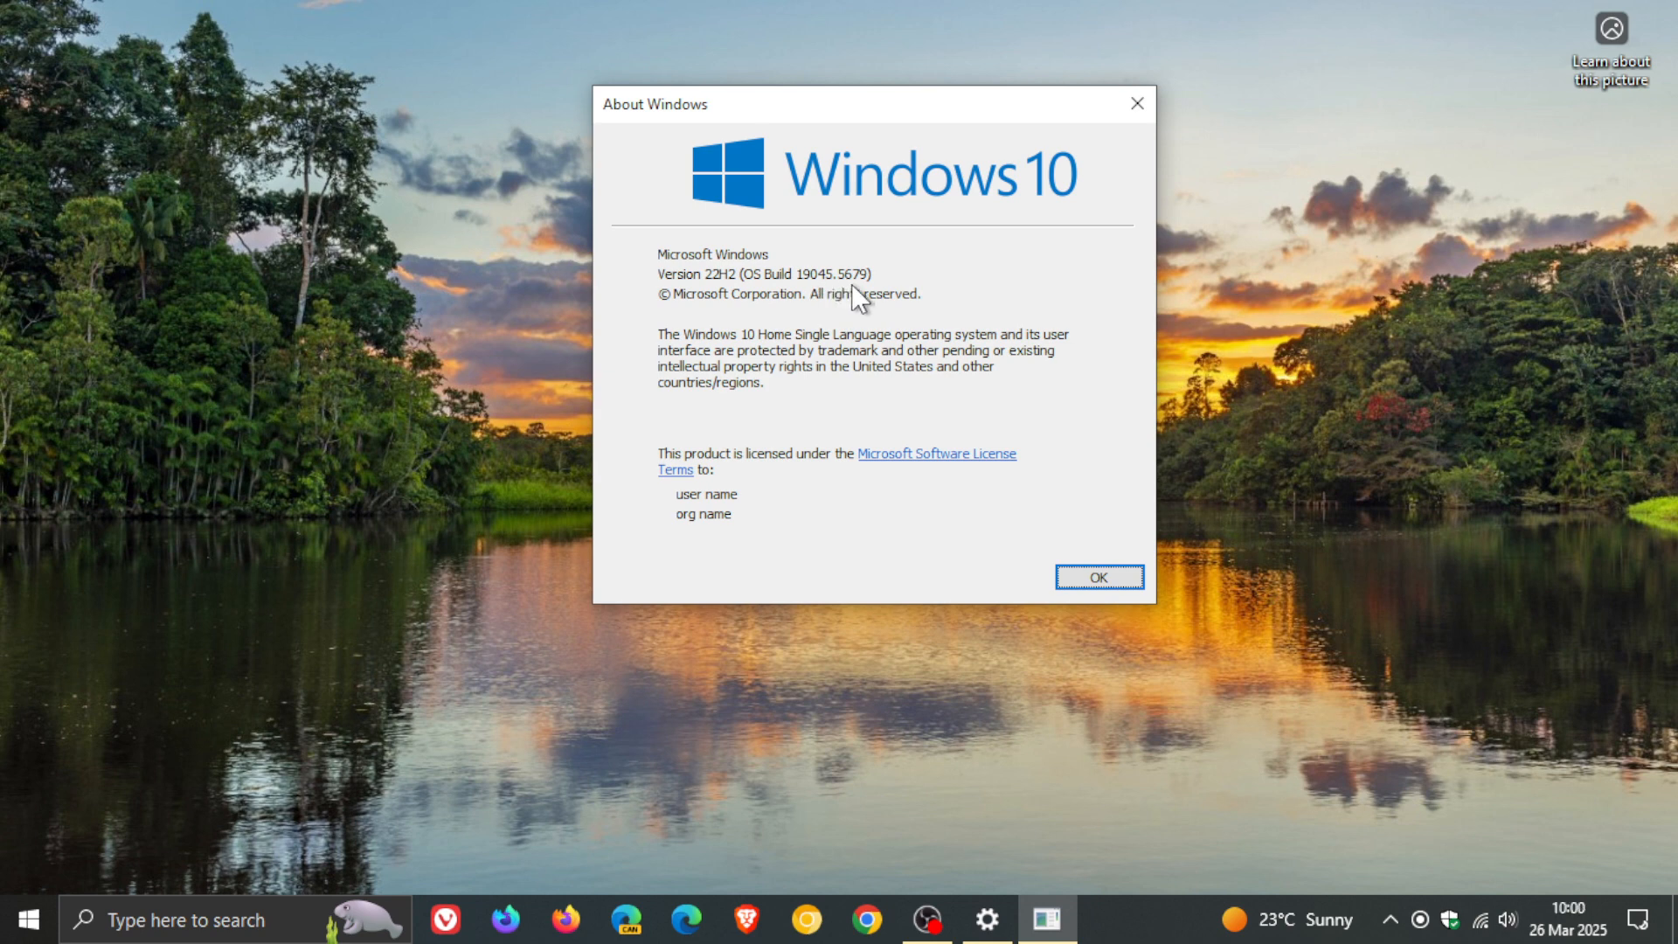
pyautogui.click(1098, 575)
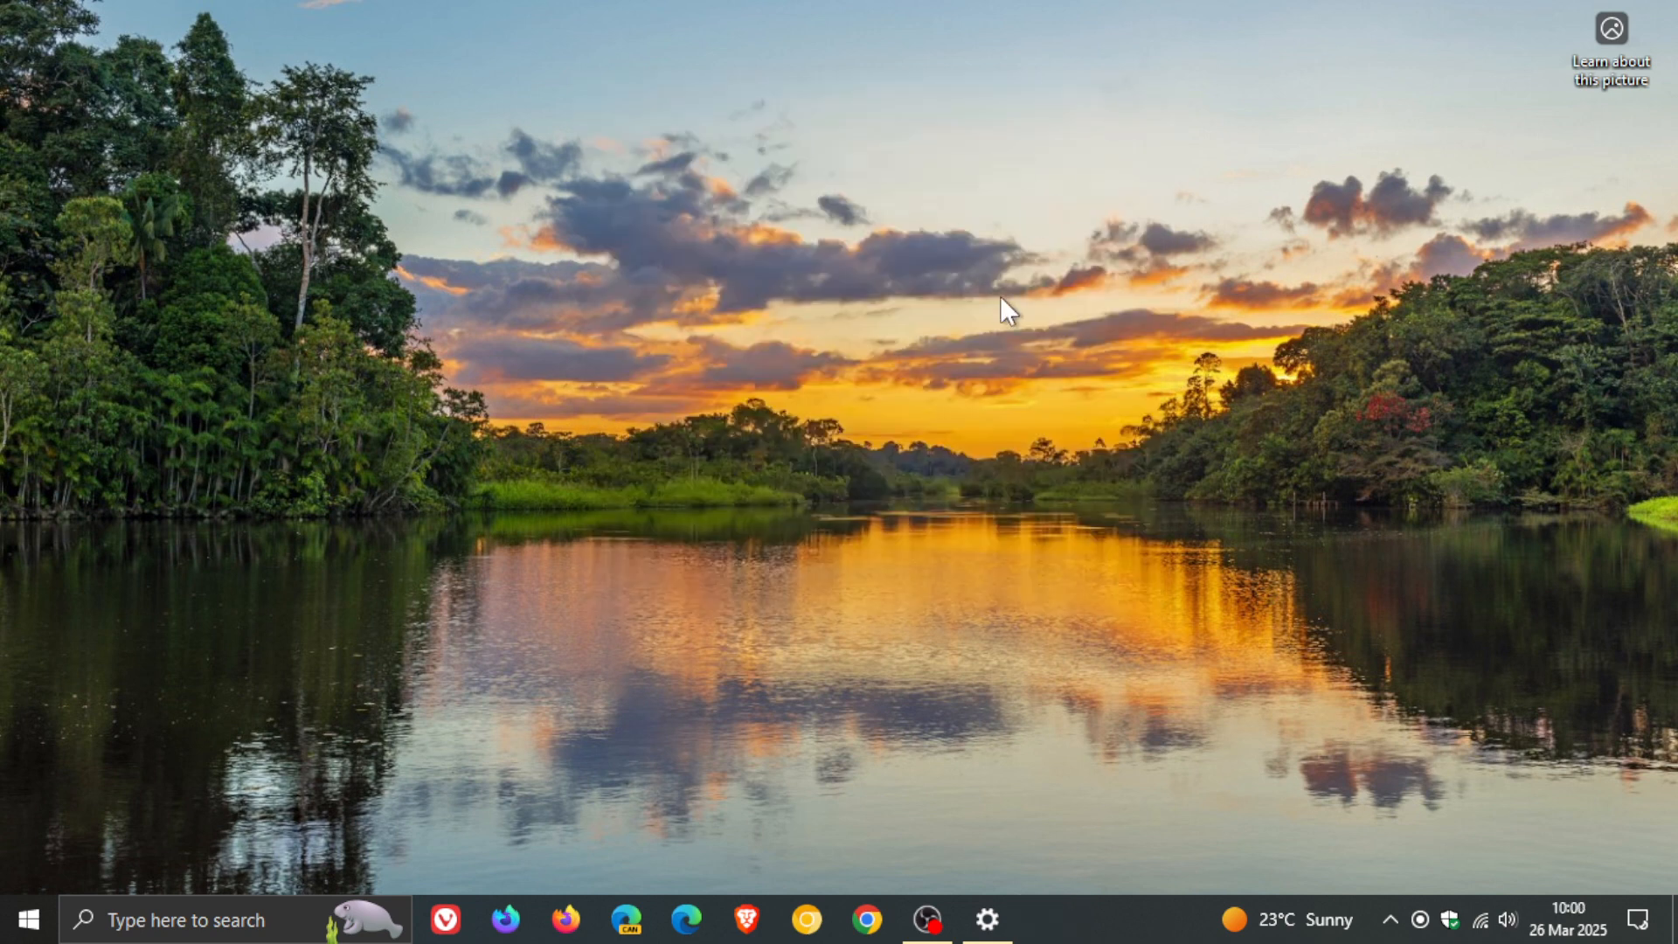